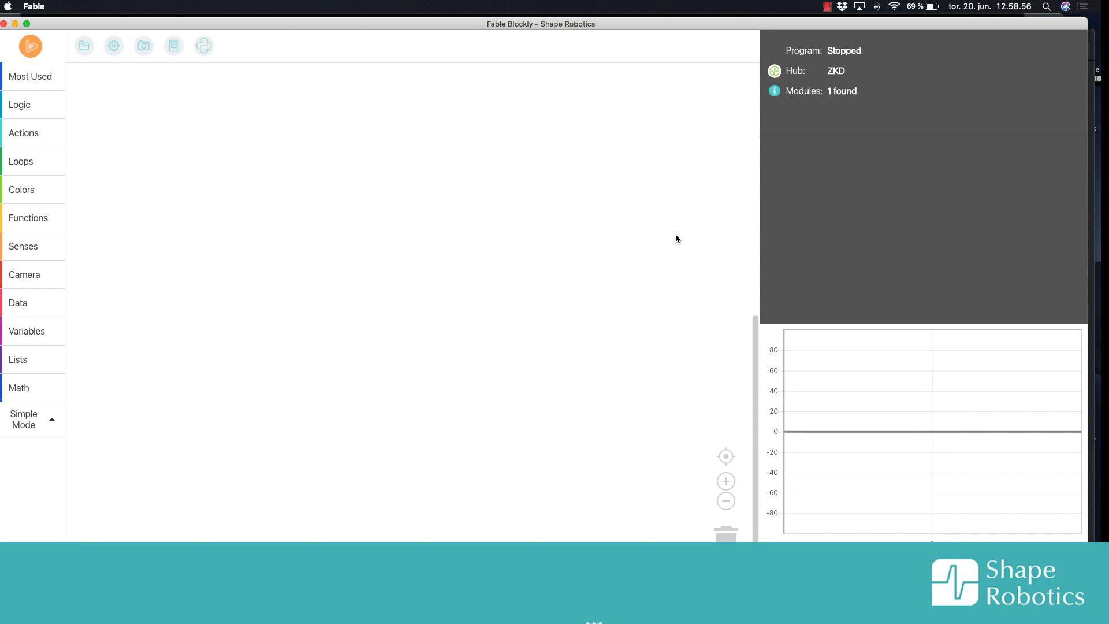
mouse_move(705, 198)
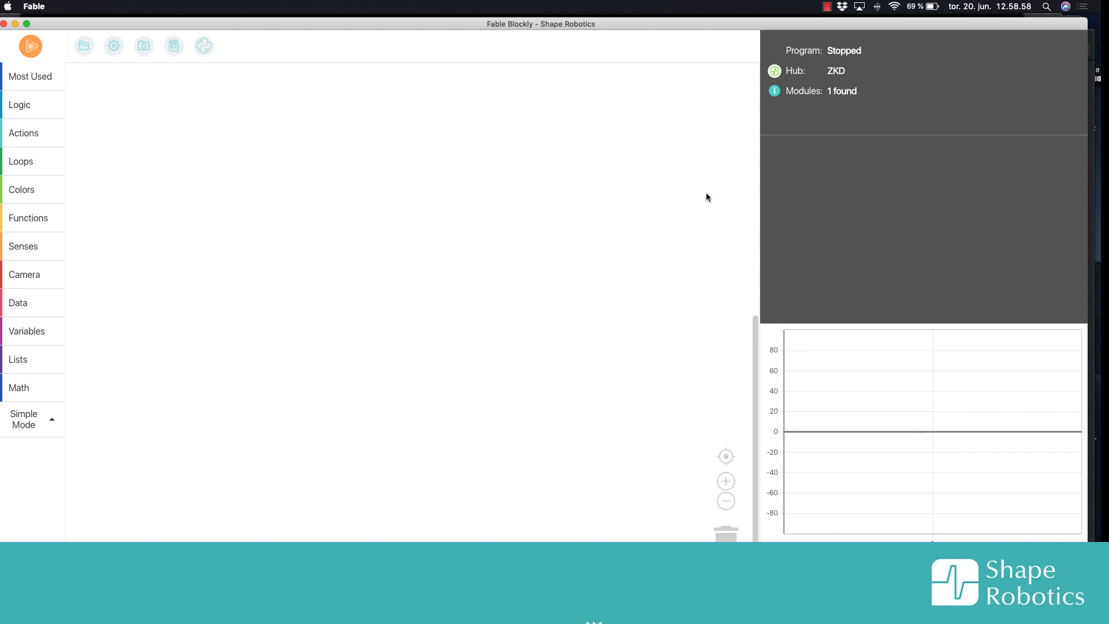
mouse_move(698, 223)
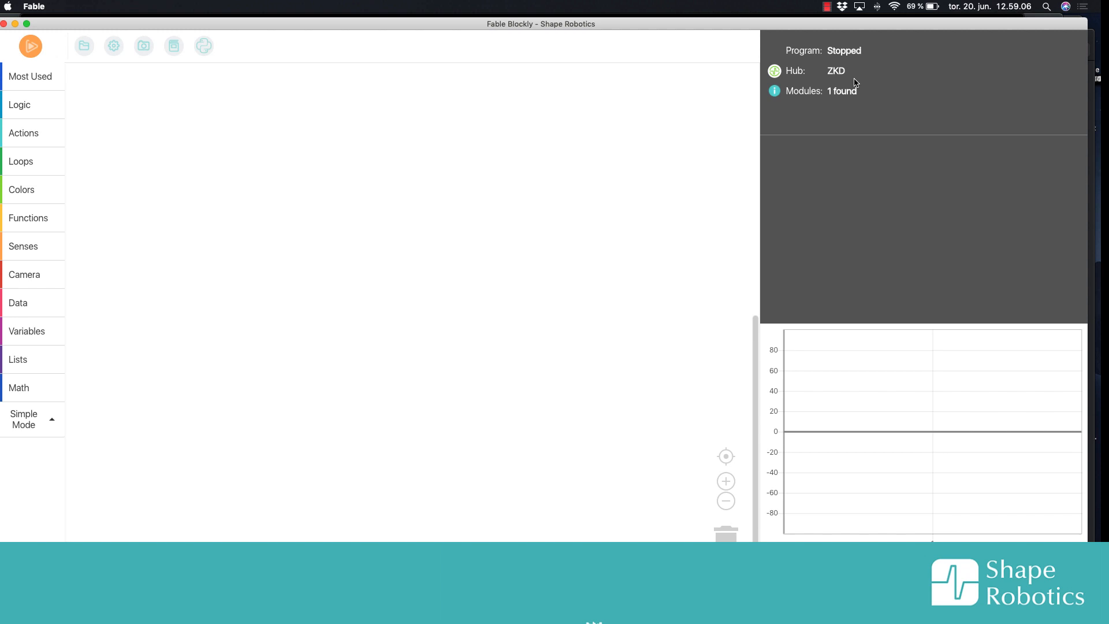
mouse_move(863, 76)
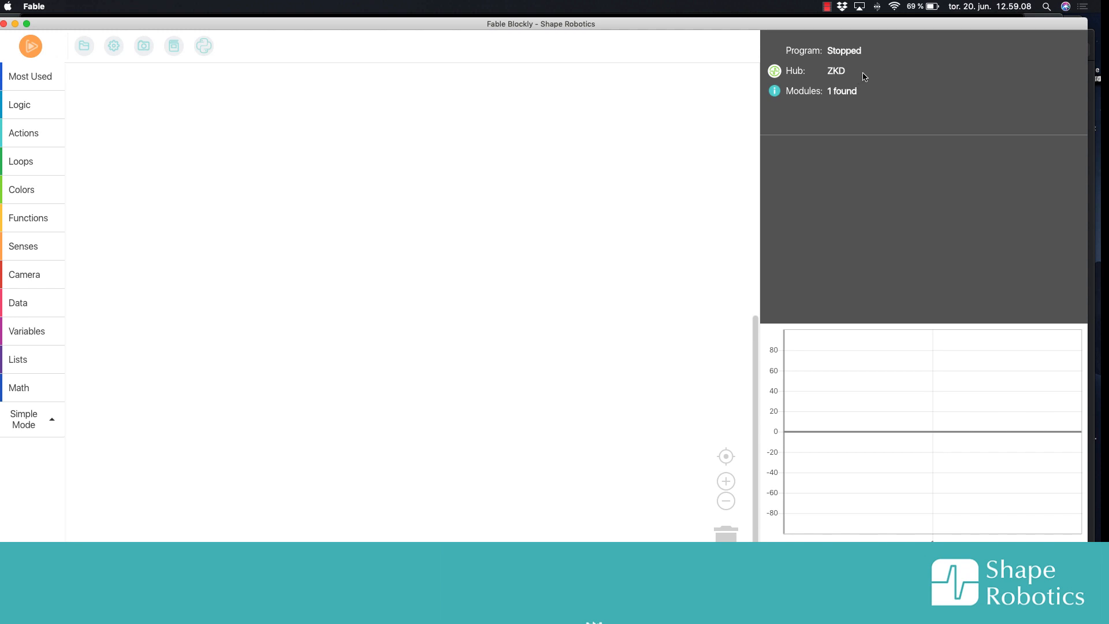
mouse_move(859, 75)
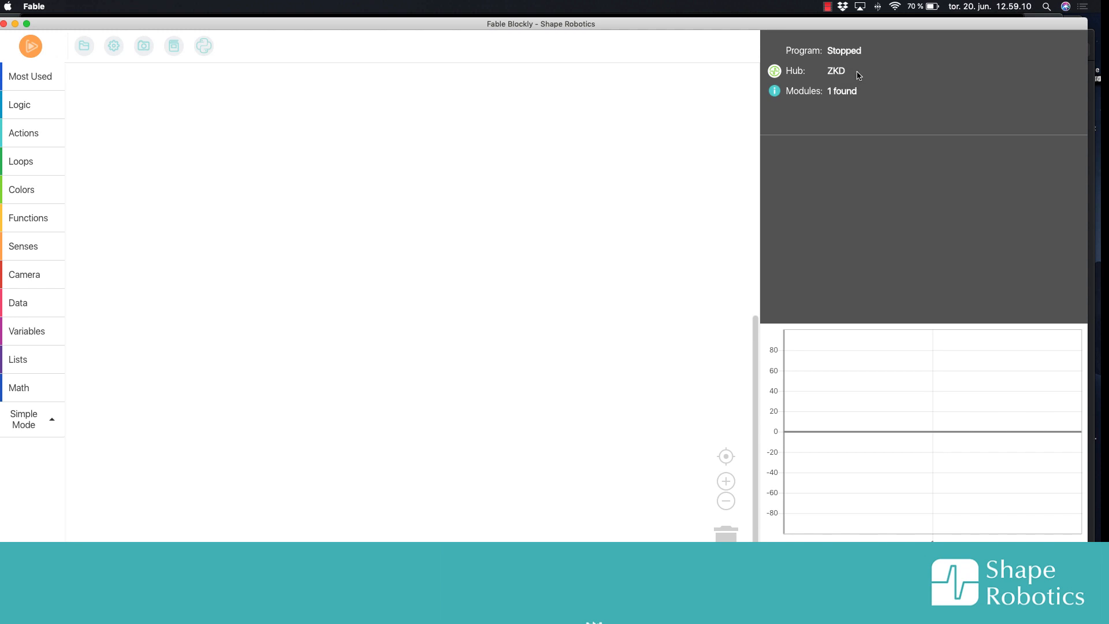
mouse_move(874, 74)
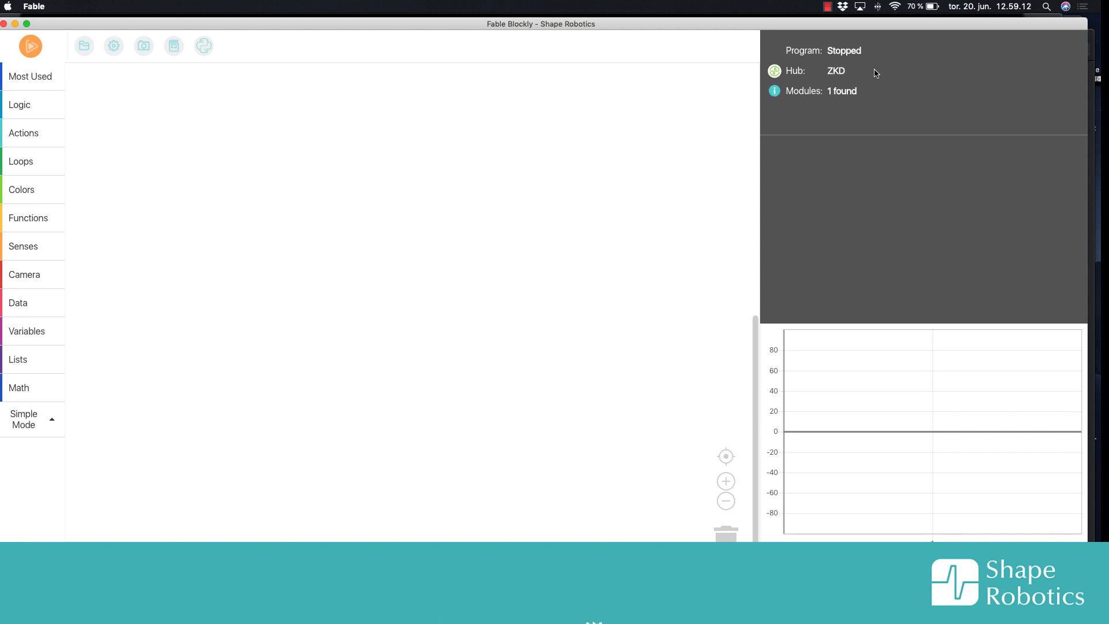
mouse_move(783, 111)
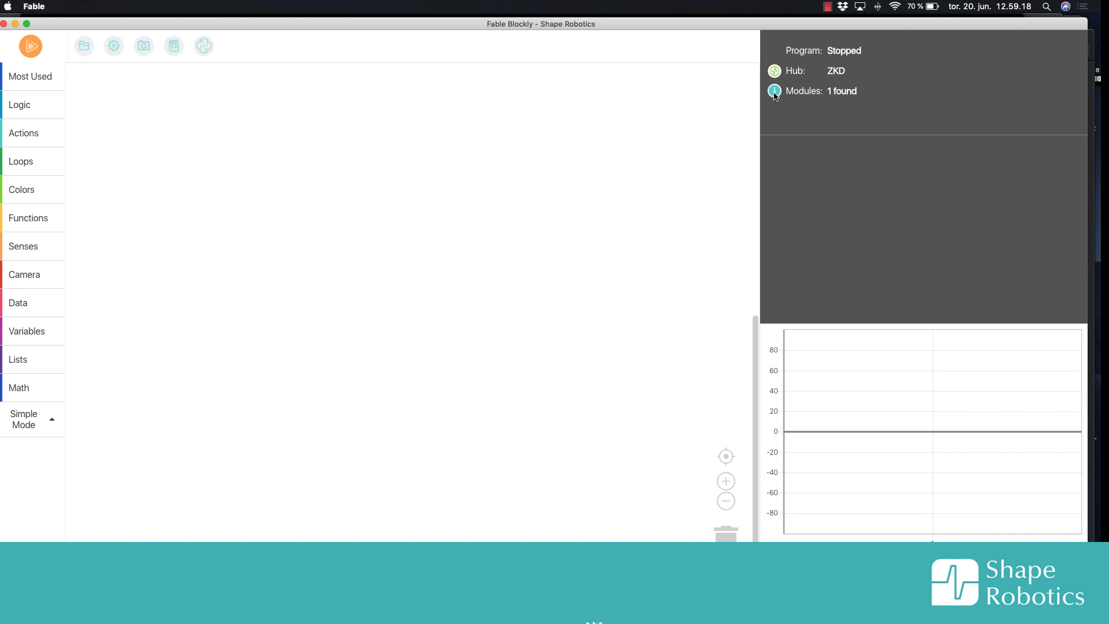
- Switch to Simple Mode and browse the Actions category for movement blocks
left_click(774, 90)
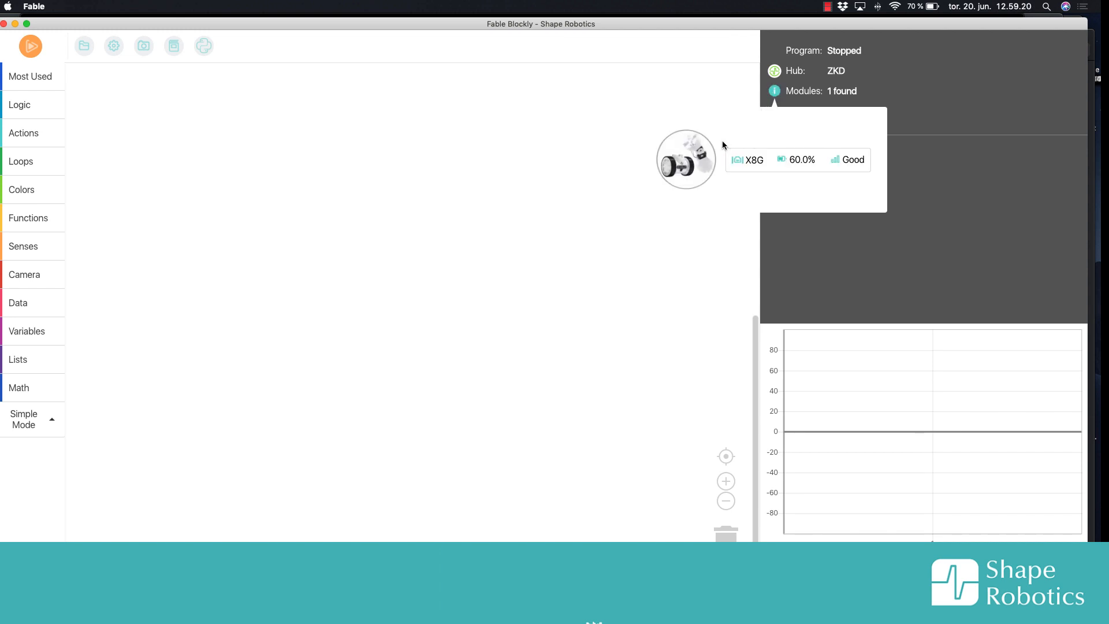
mouse_move(747, 174)
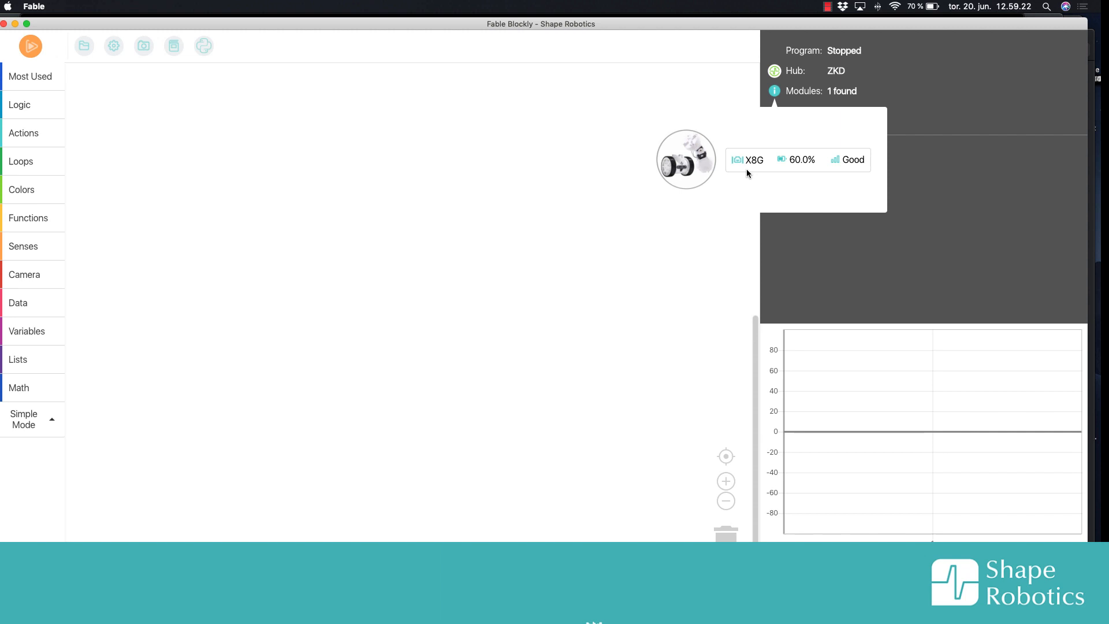
mouse_move(749, 166)
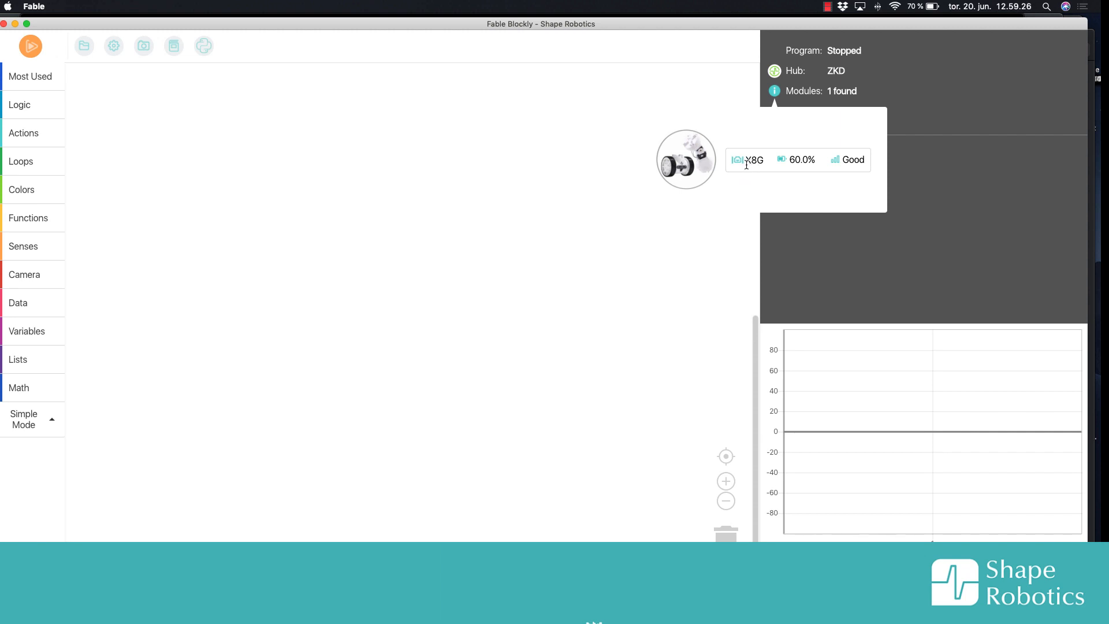
mouse_move(811, 178)
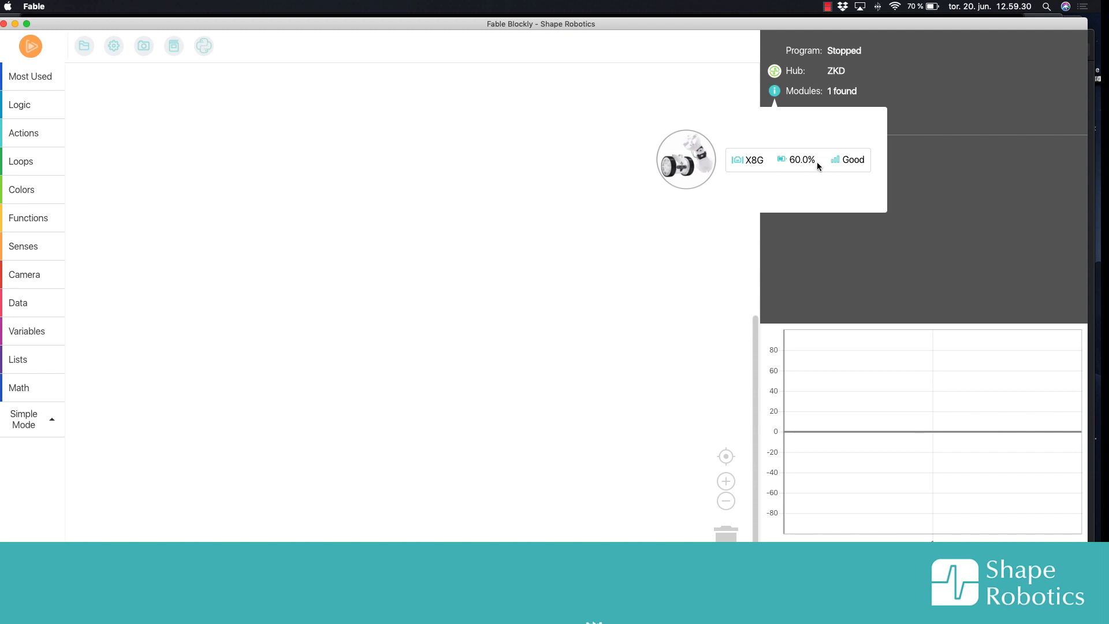
mouse_move(856, 172)
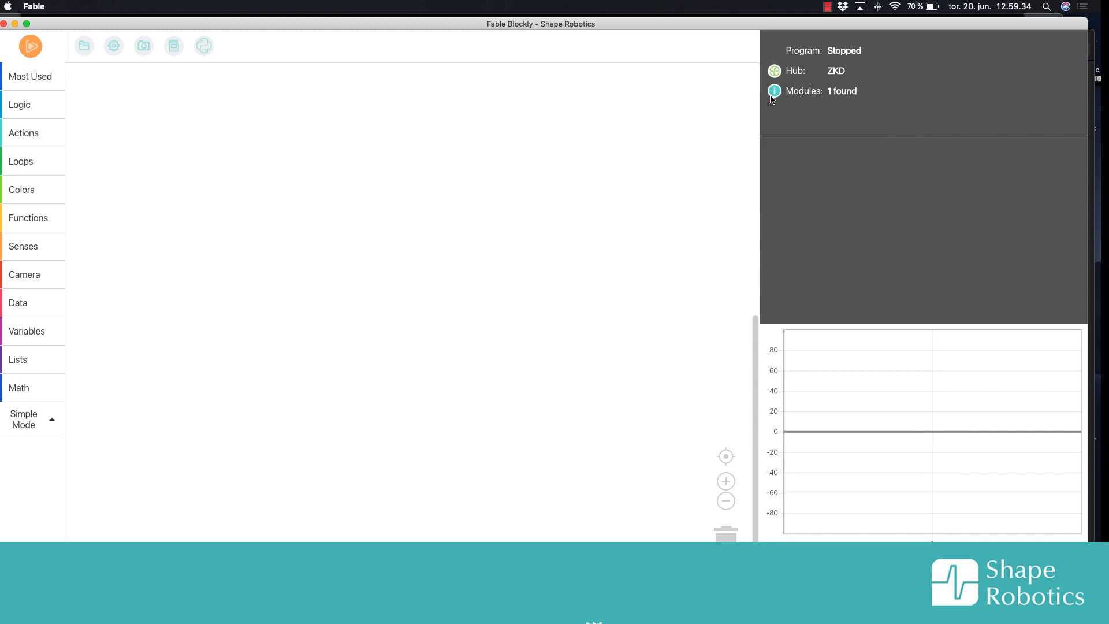
left_click(23, 418)
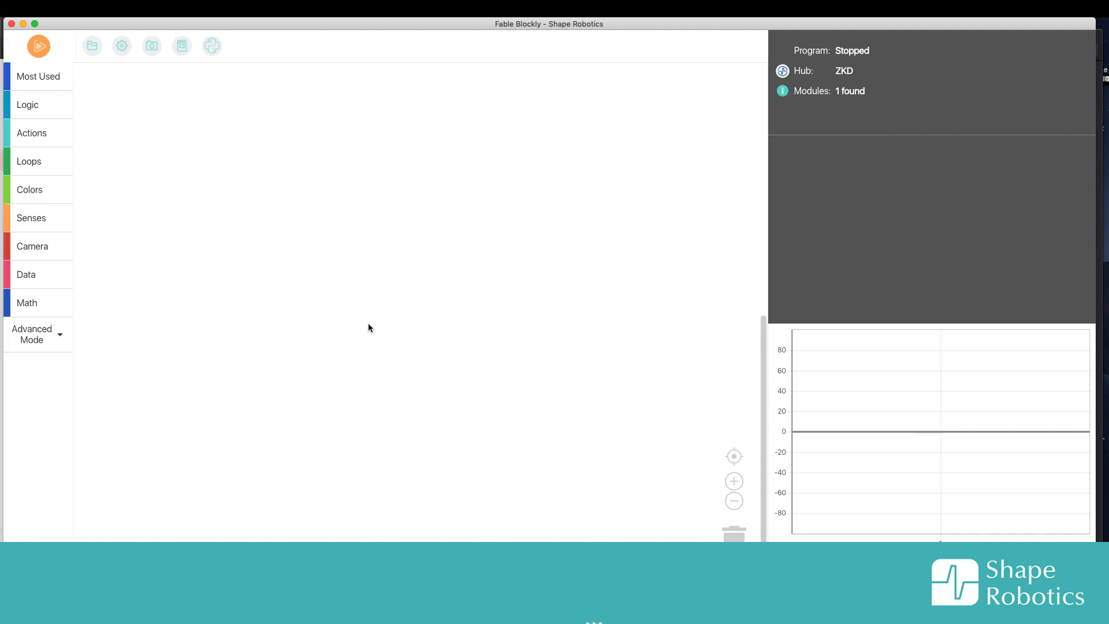
mouse_move(175, 225)
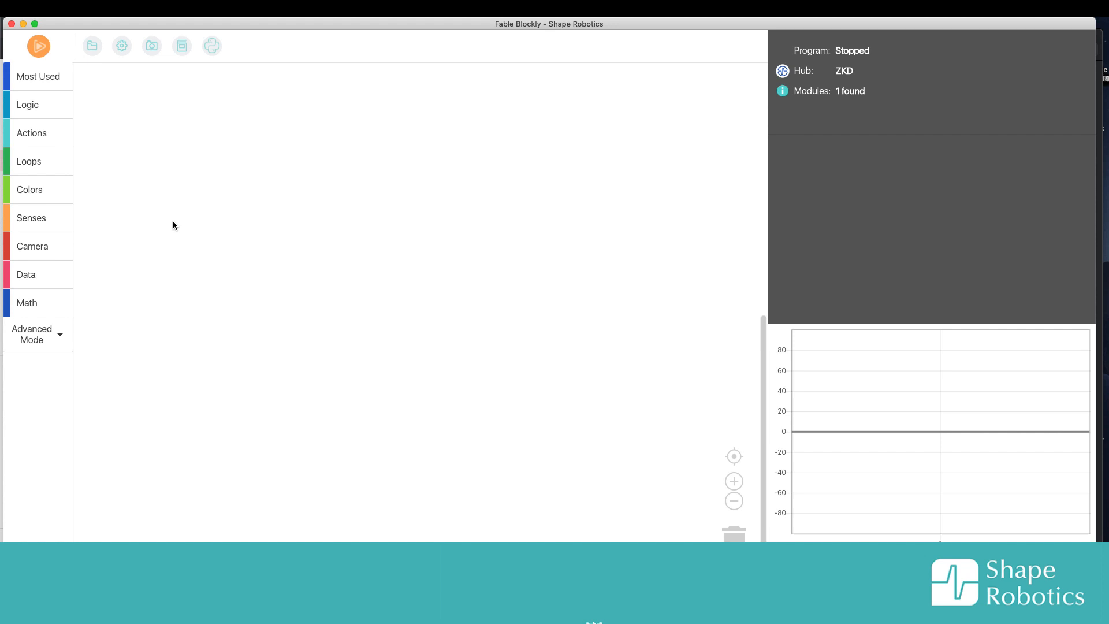
left_click(33, 133)
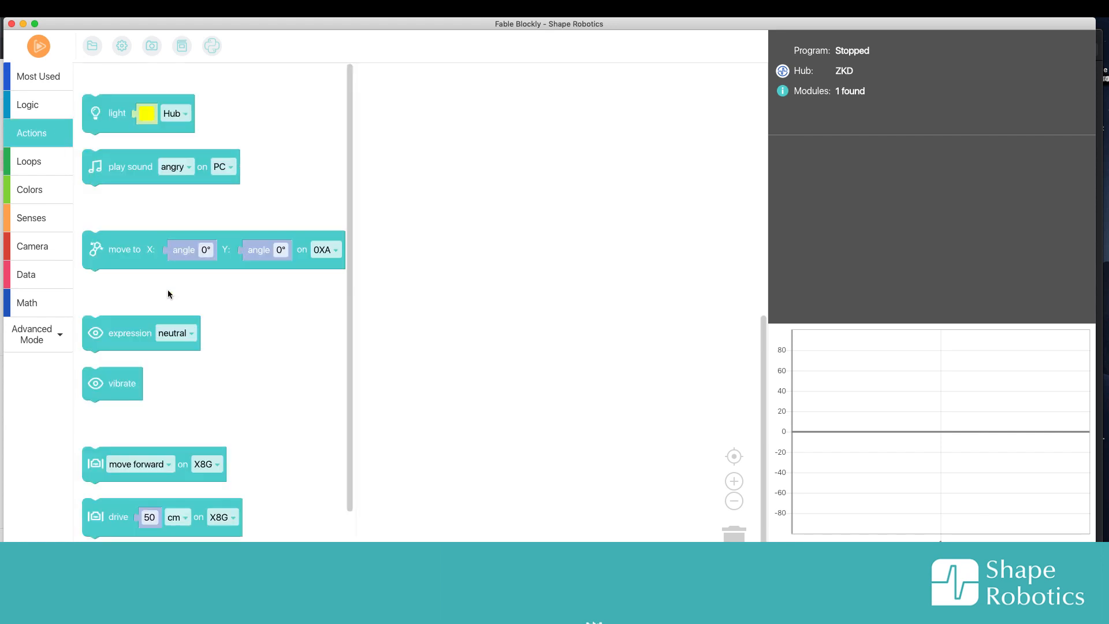
scroll("down", 3)
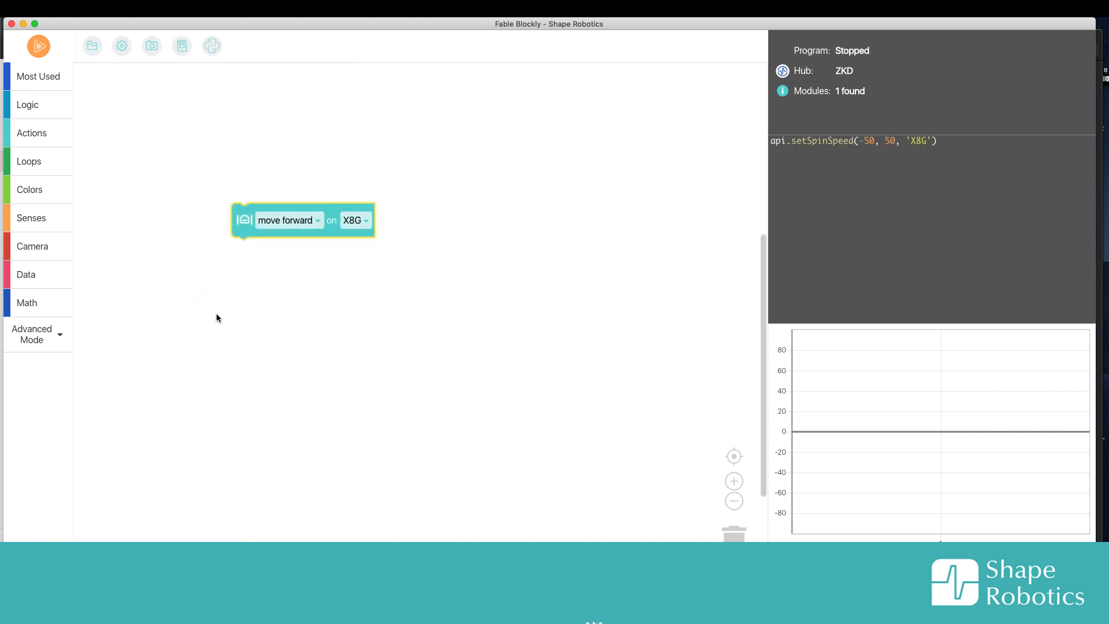
mouse_move(305, 287)
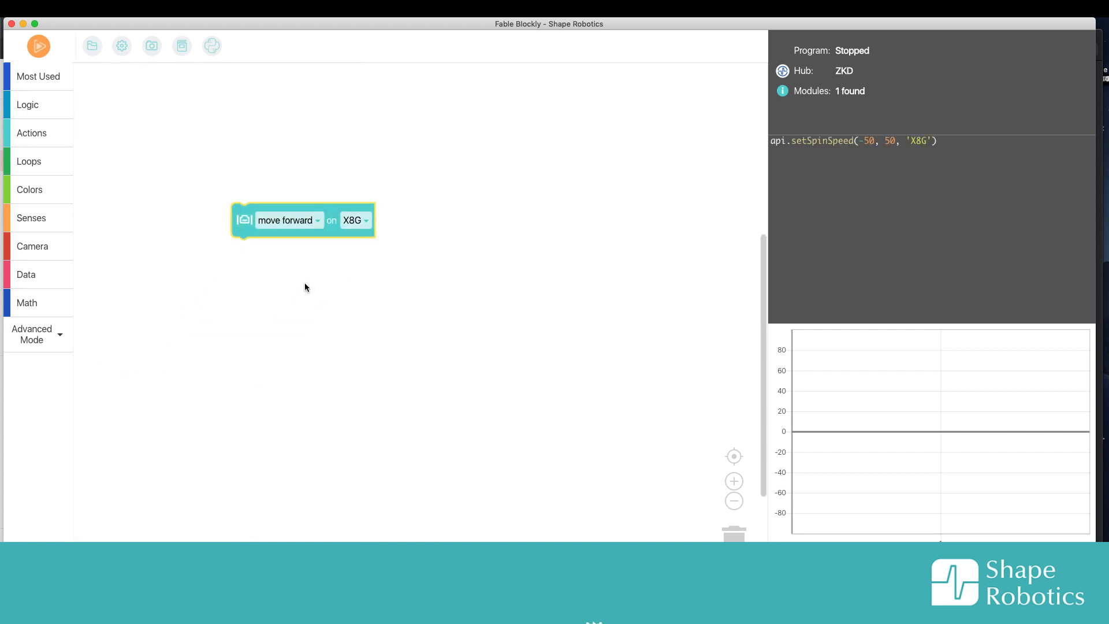
- Place a 'move forward on X8G' block and keep 'move forward' as its direction
left_click(316, 219)
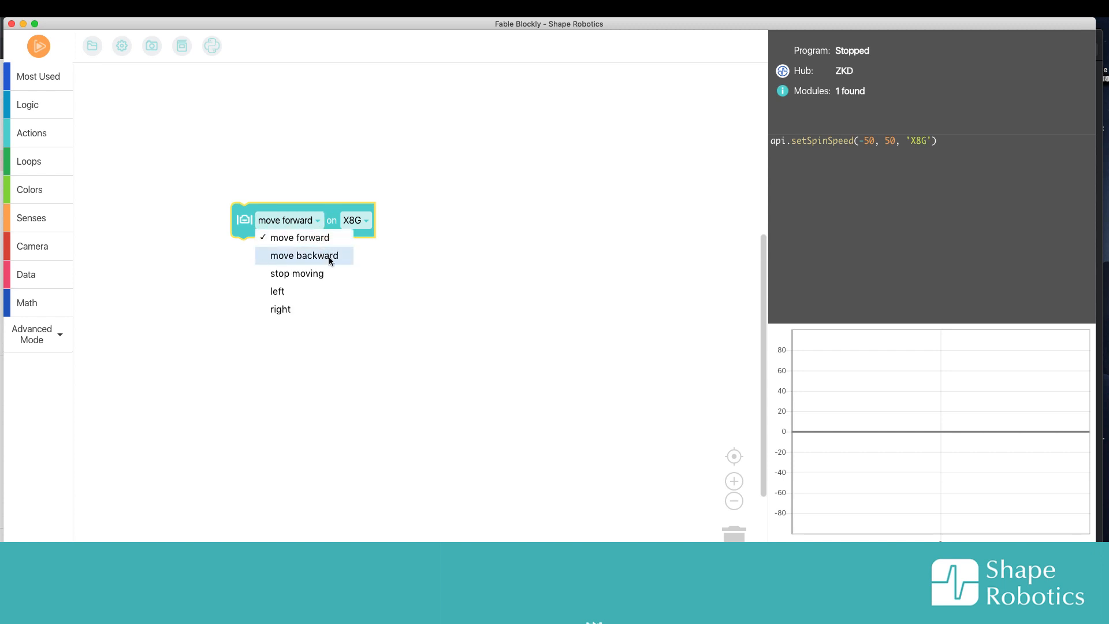
mouse_move(301, 291)
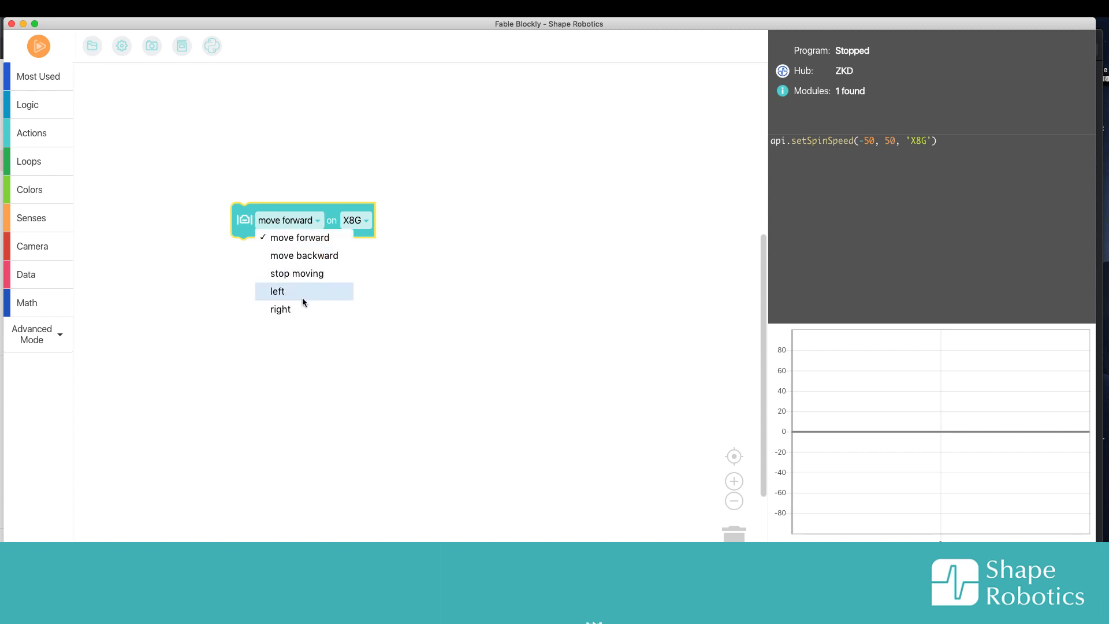
mouse_move(301, 189)
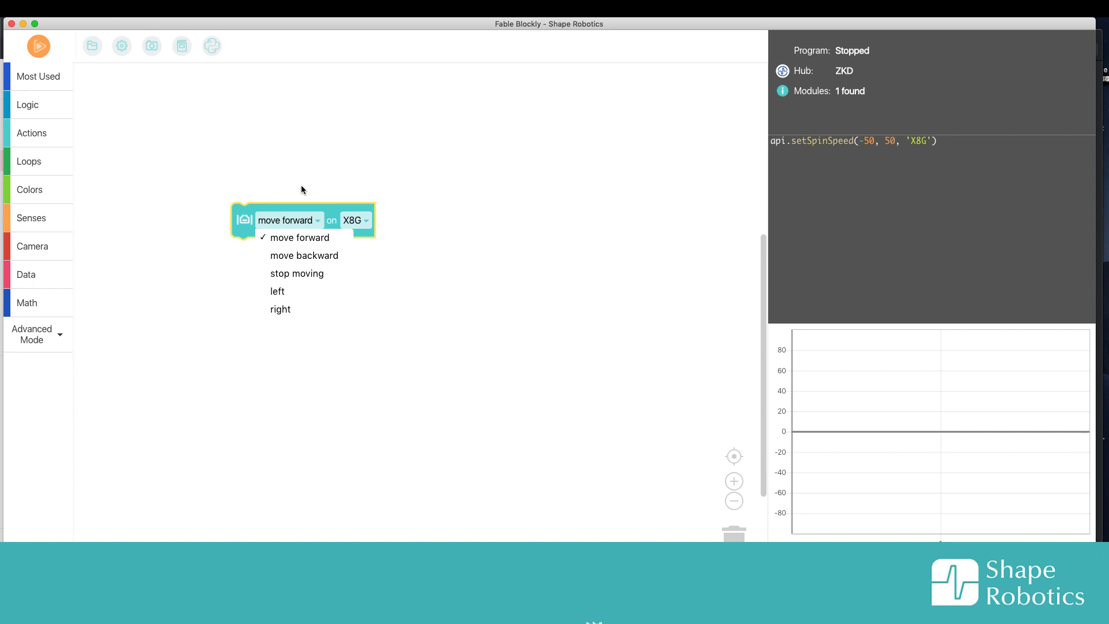
left_click(300, 237)
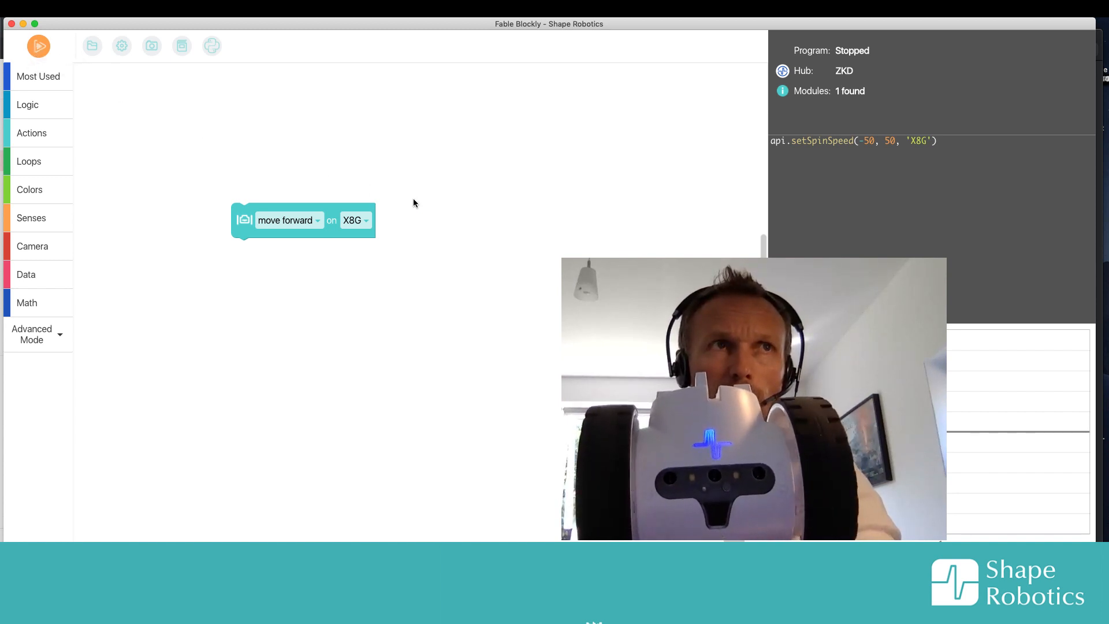
mouse_move(461, 225)
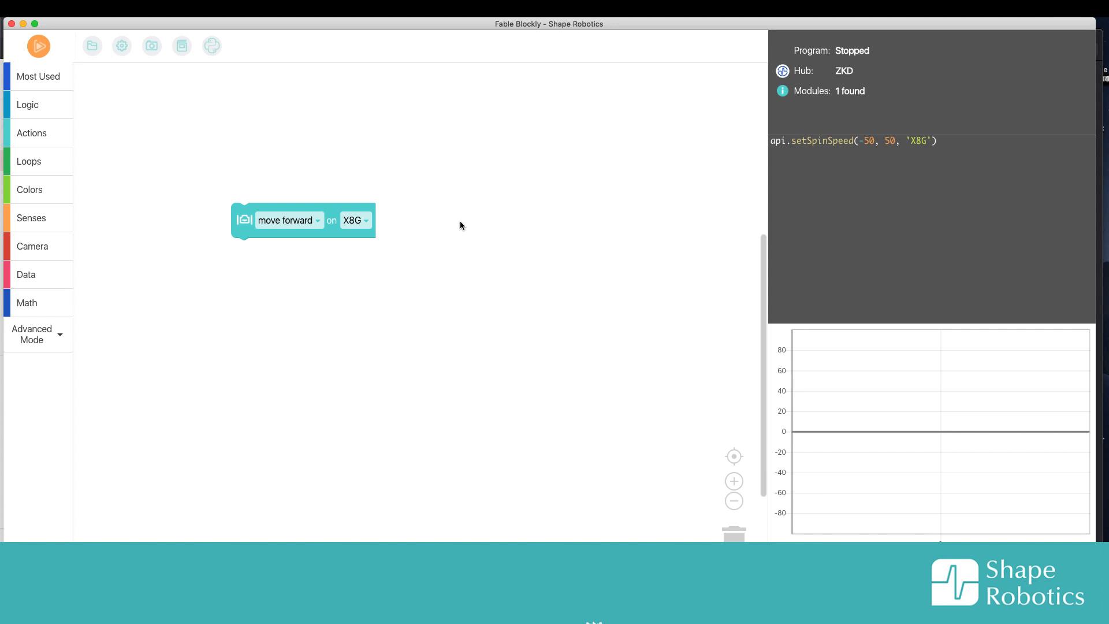
mouse_move(487, 228)
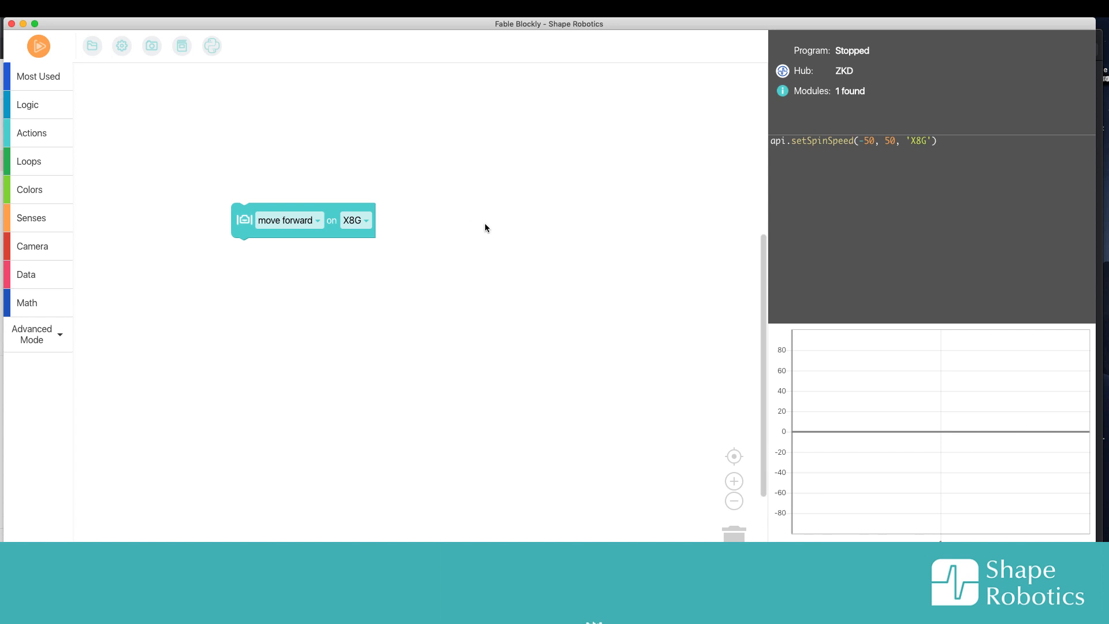
mouse_move(487, 221)
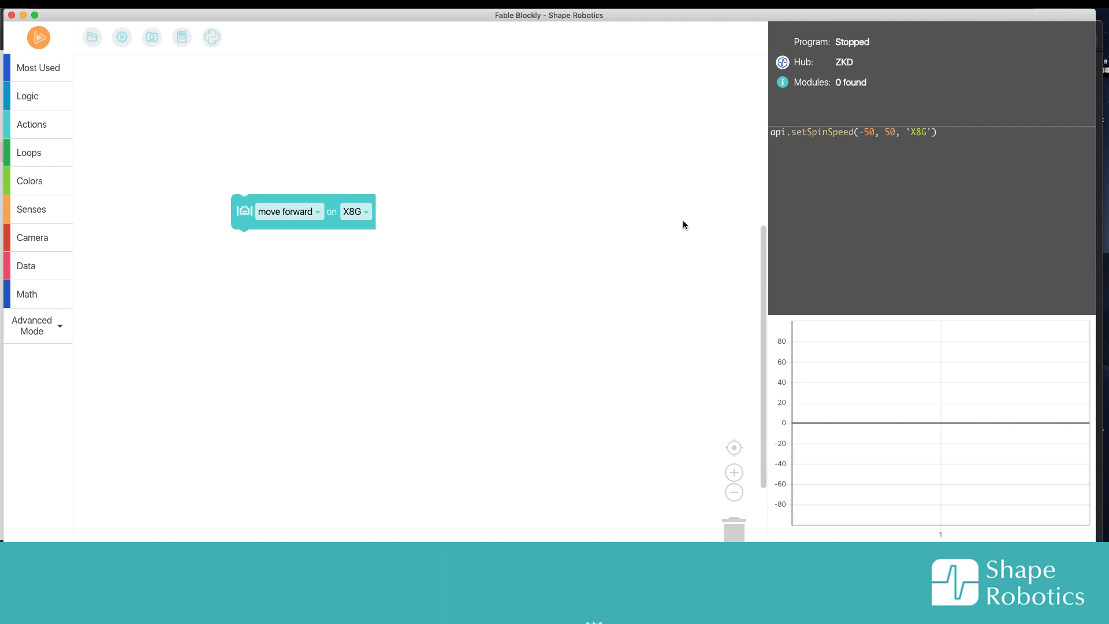
mouse_move(613, 194)
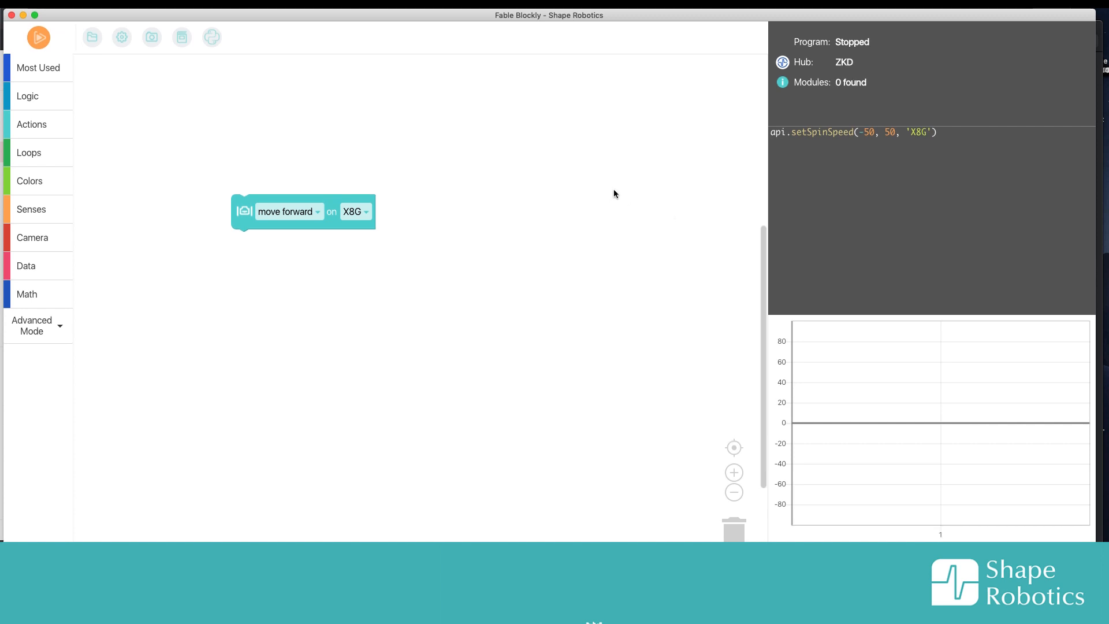
mouse_move(502, 212)
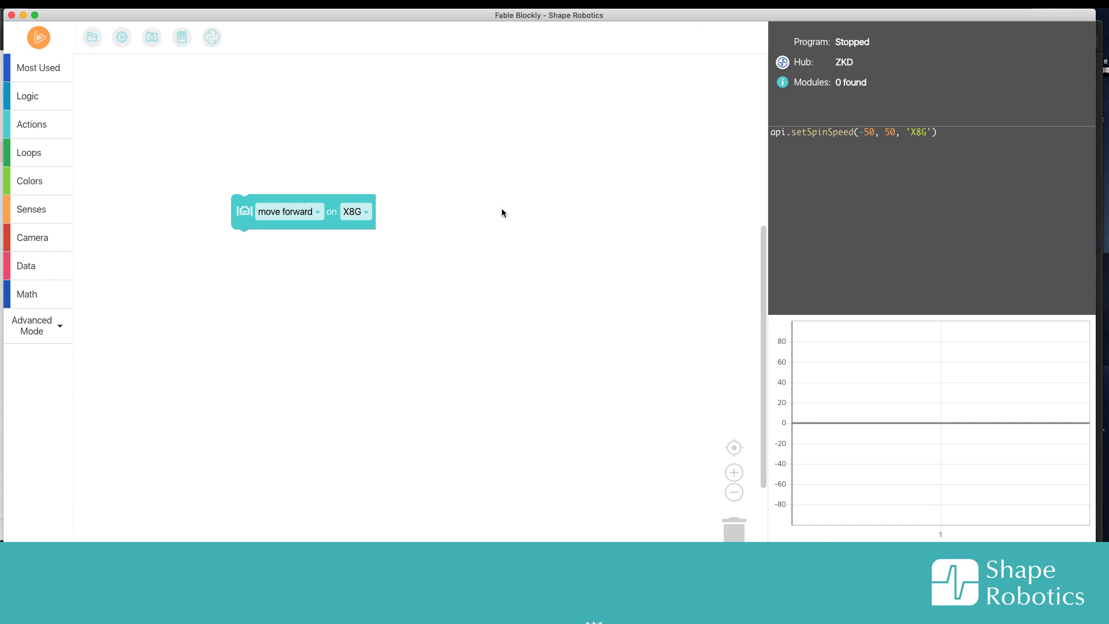
mouse_move(488, 185)
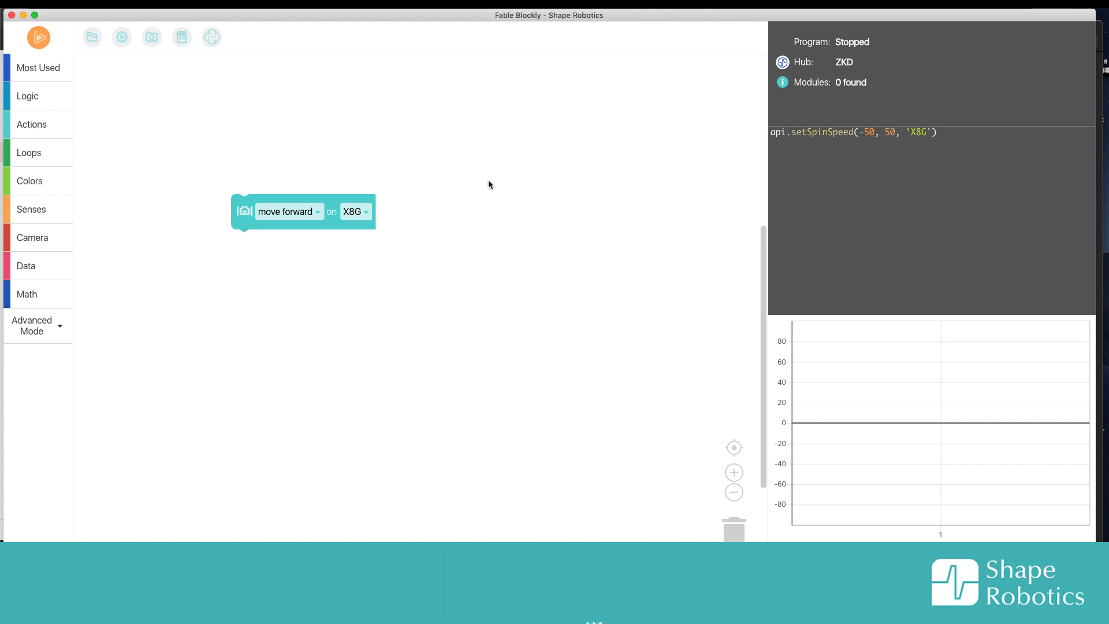
mouse_move(252, 221)
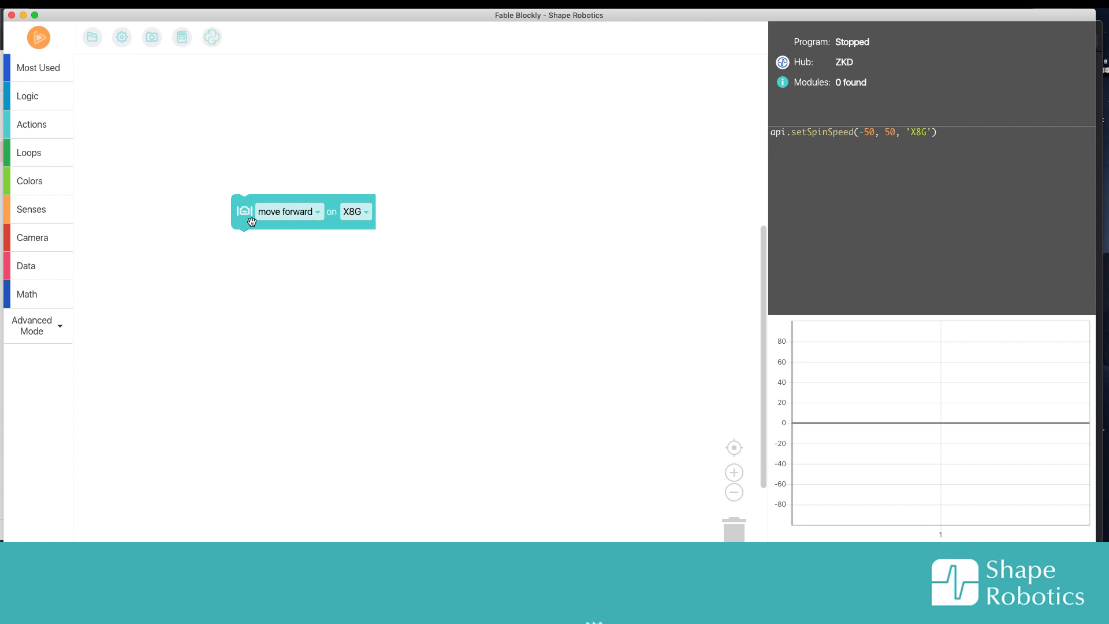
- Add a 'wait in sec. 3' block under the move forward on X8G block
left_click(29, 153)
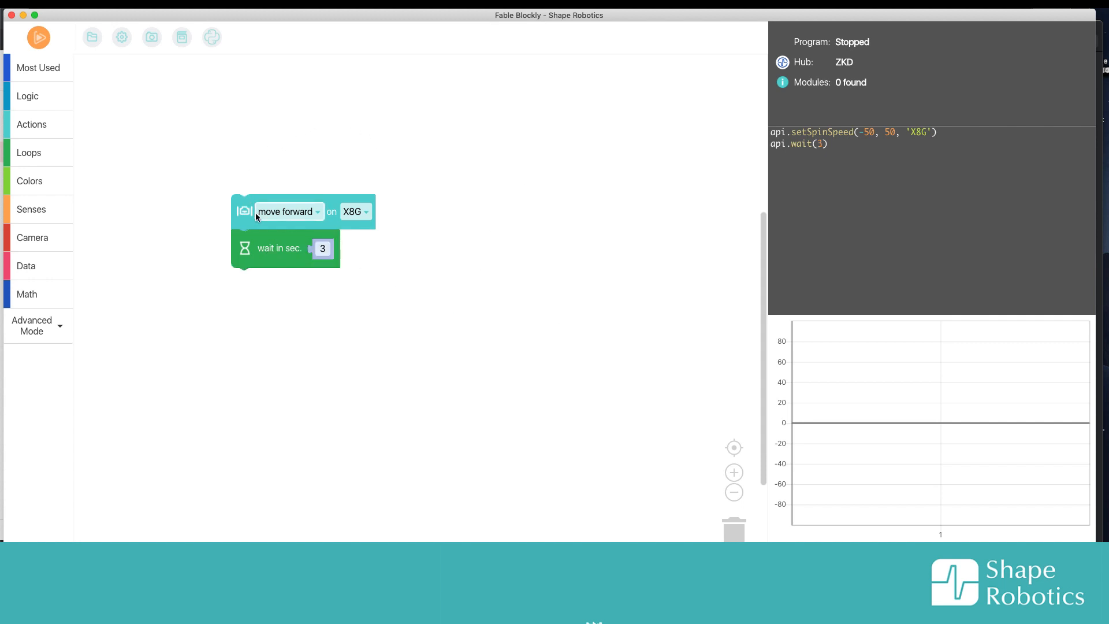
mouse_move(321, 253)
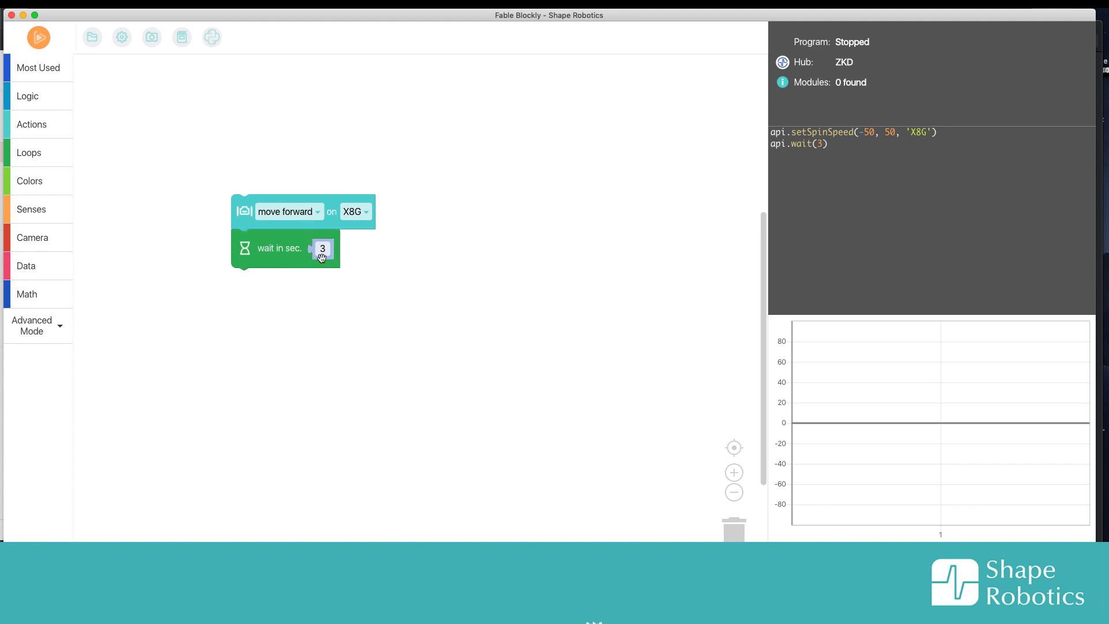